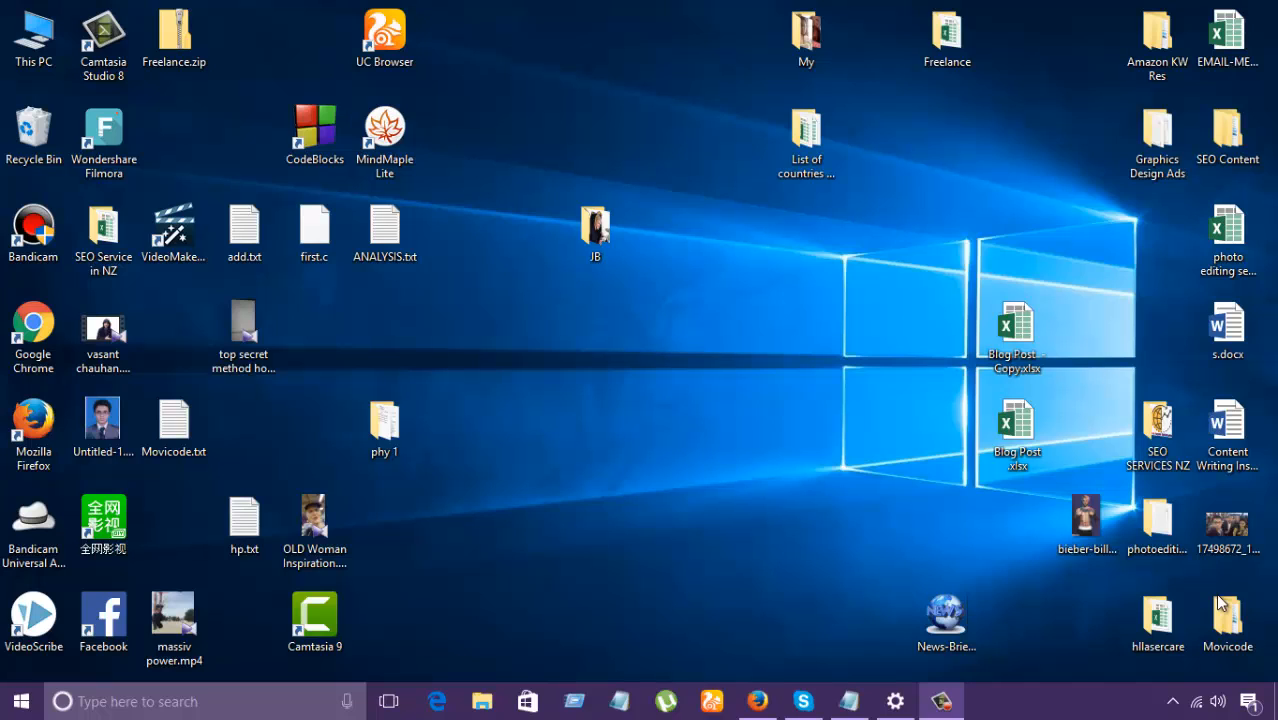
mouse_move(1244, 648)
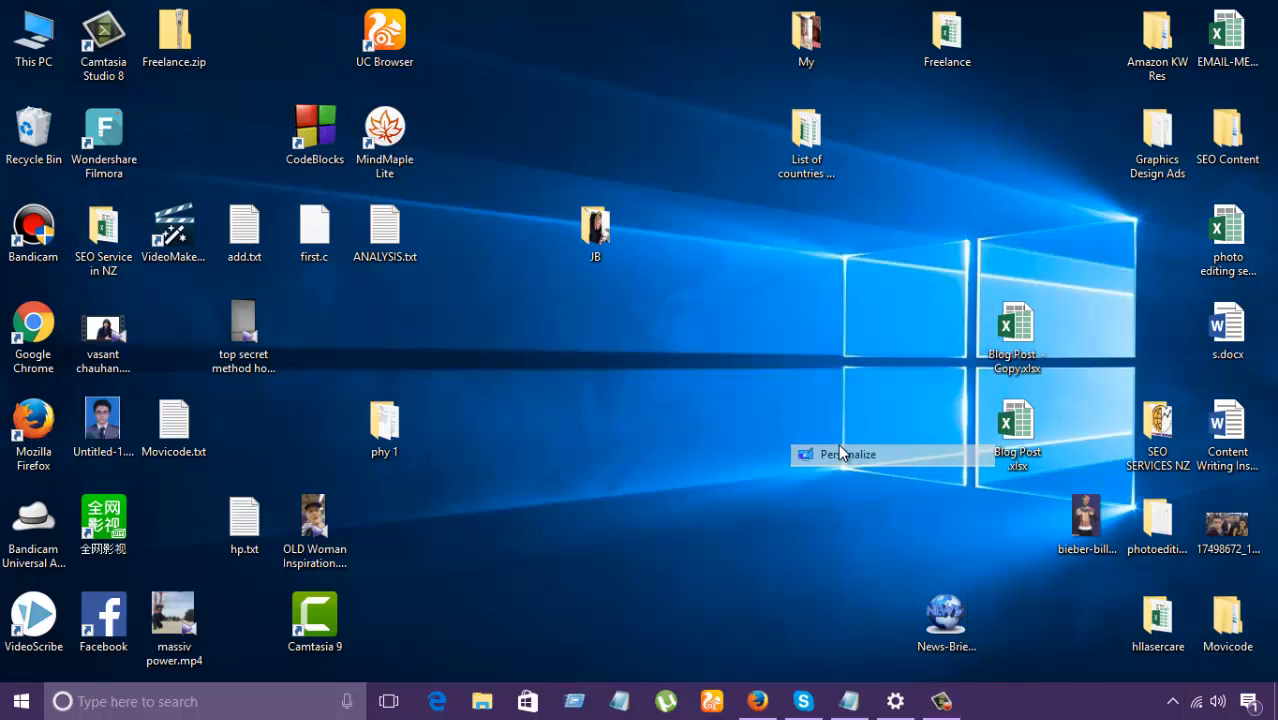
Step: Bring up Personalization settings on the Themes page from the desktop
left_click(848, 454)
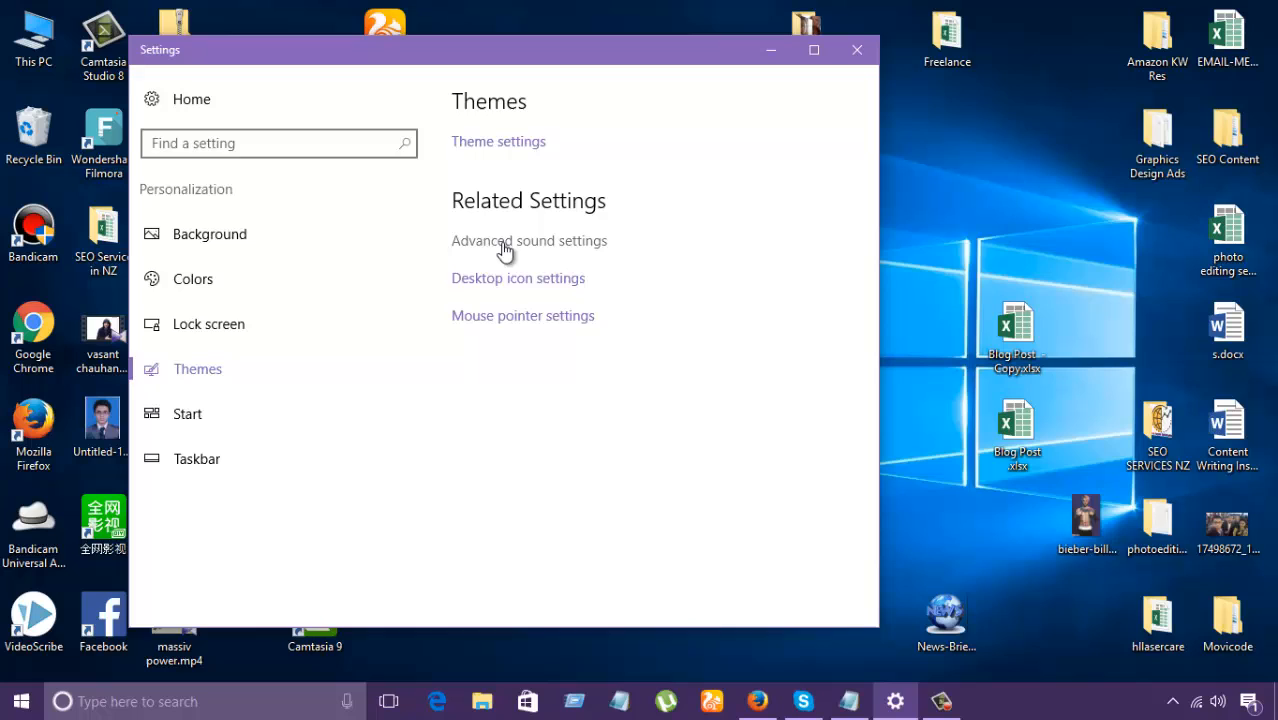
mouse_move(500, 250)
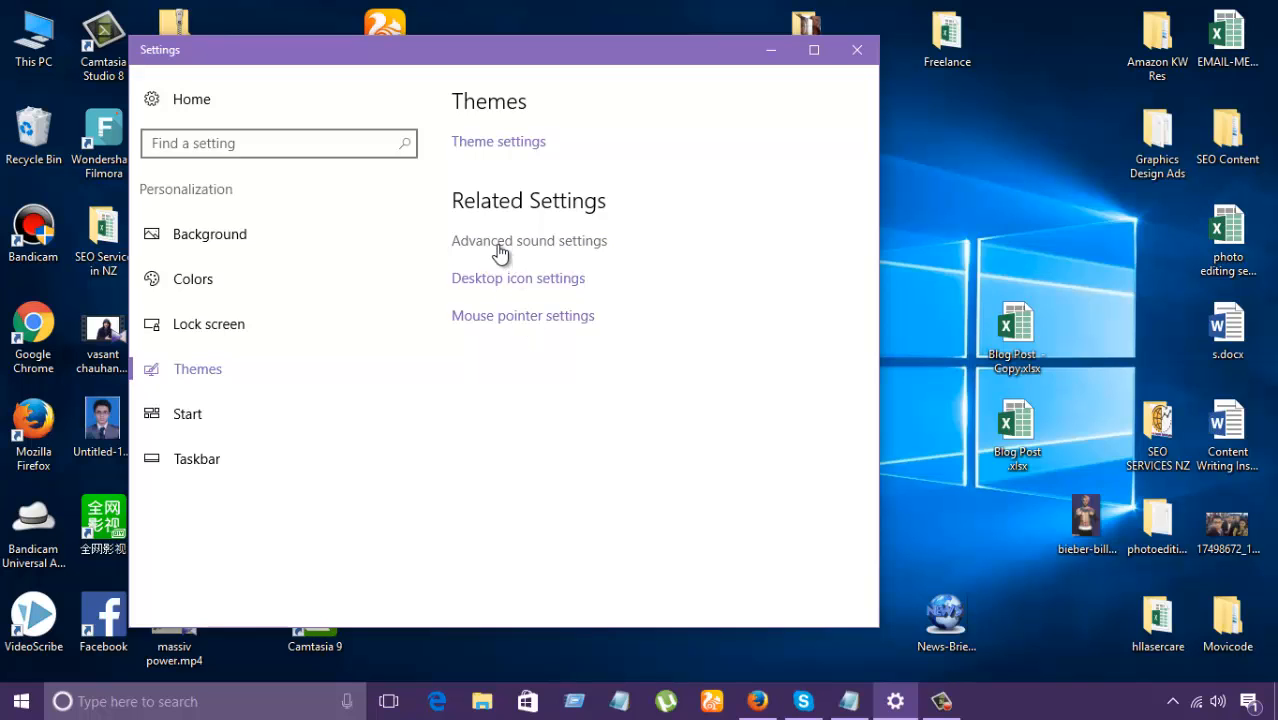
Step: Show the Playback devices list with Speakers via Advanced sound settings
left_click(528, 240)
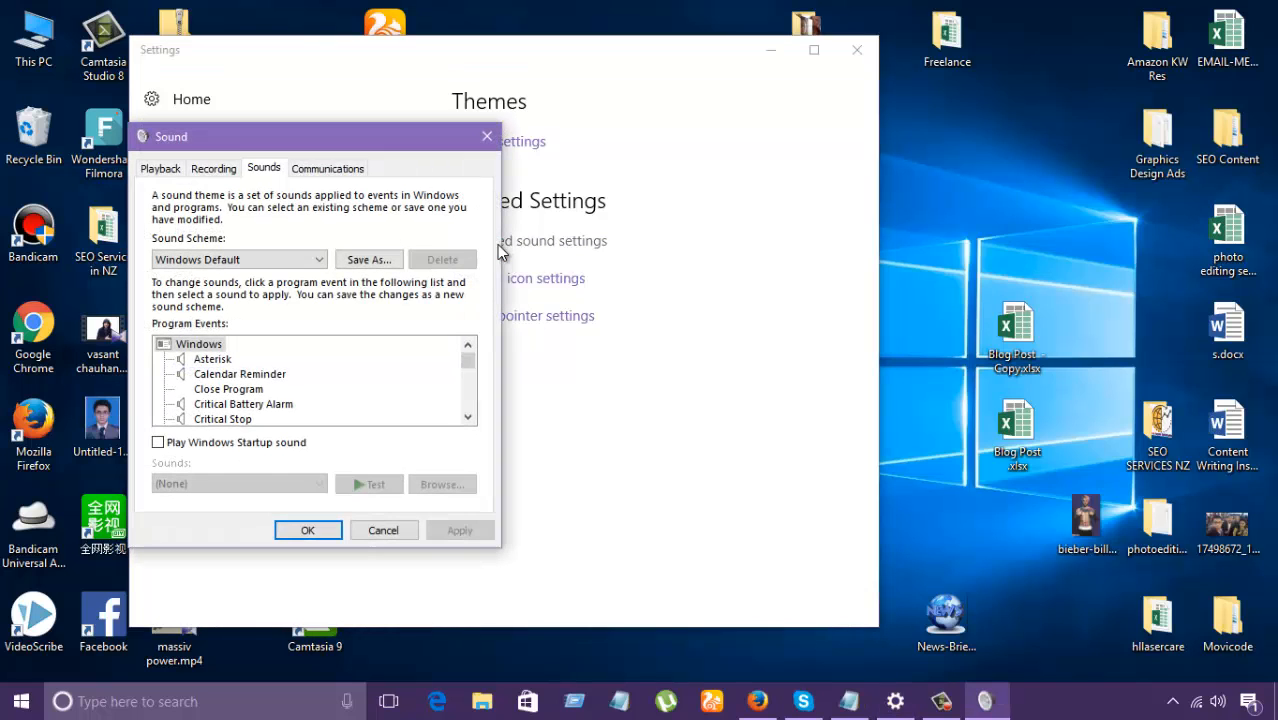
left_click(160, 168)
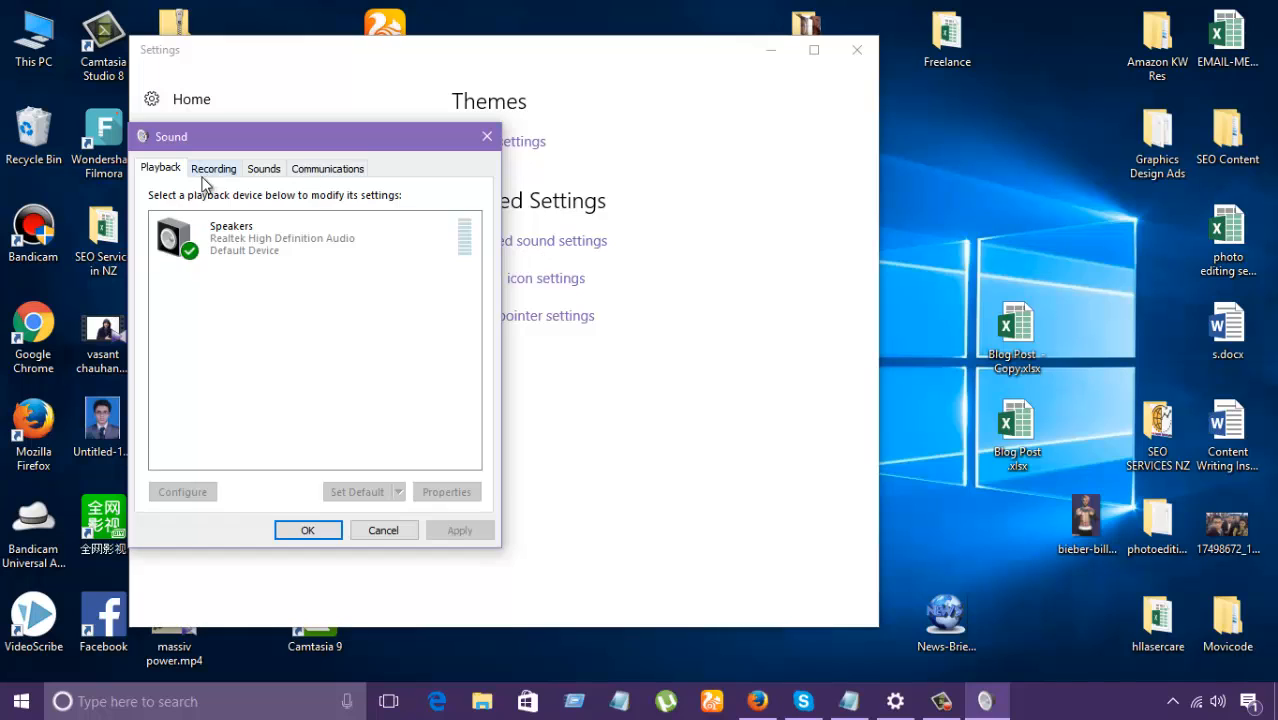
left_click(212, 168)
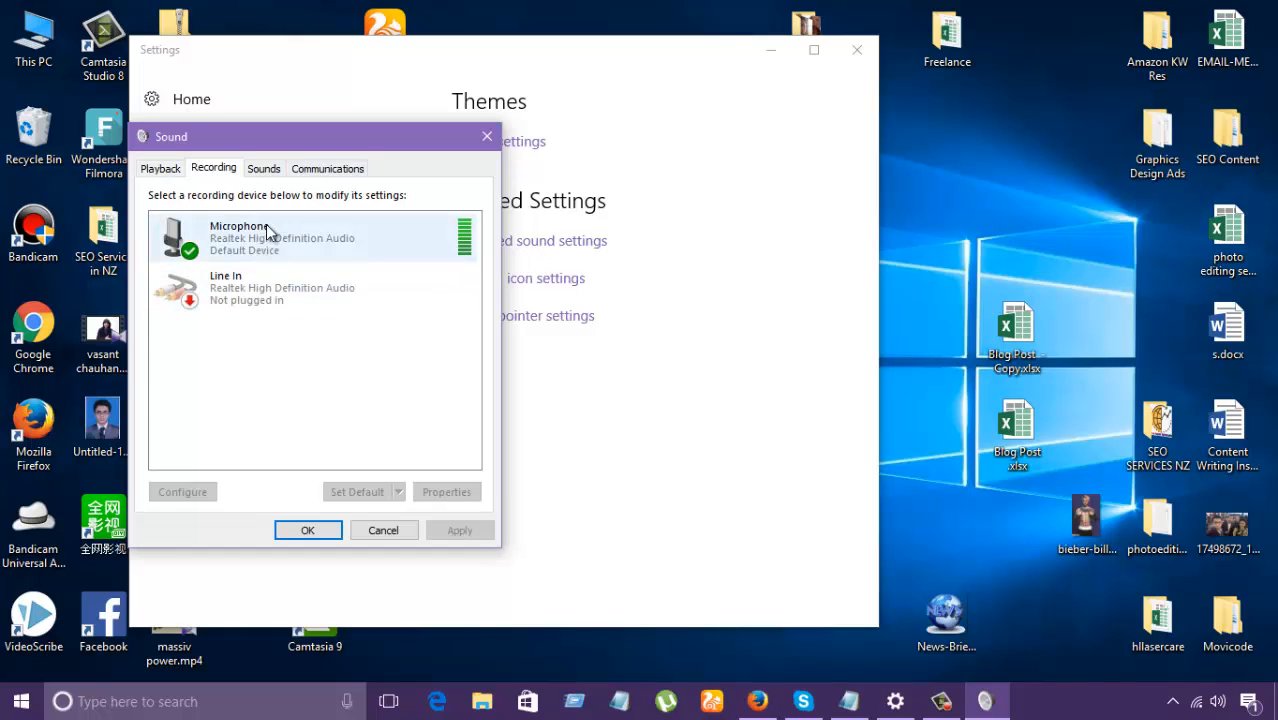
left_click(264, 168)
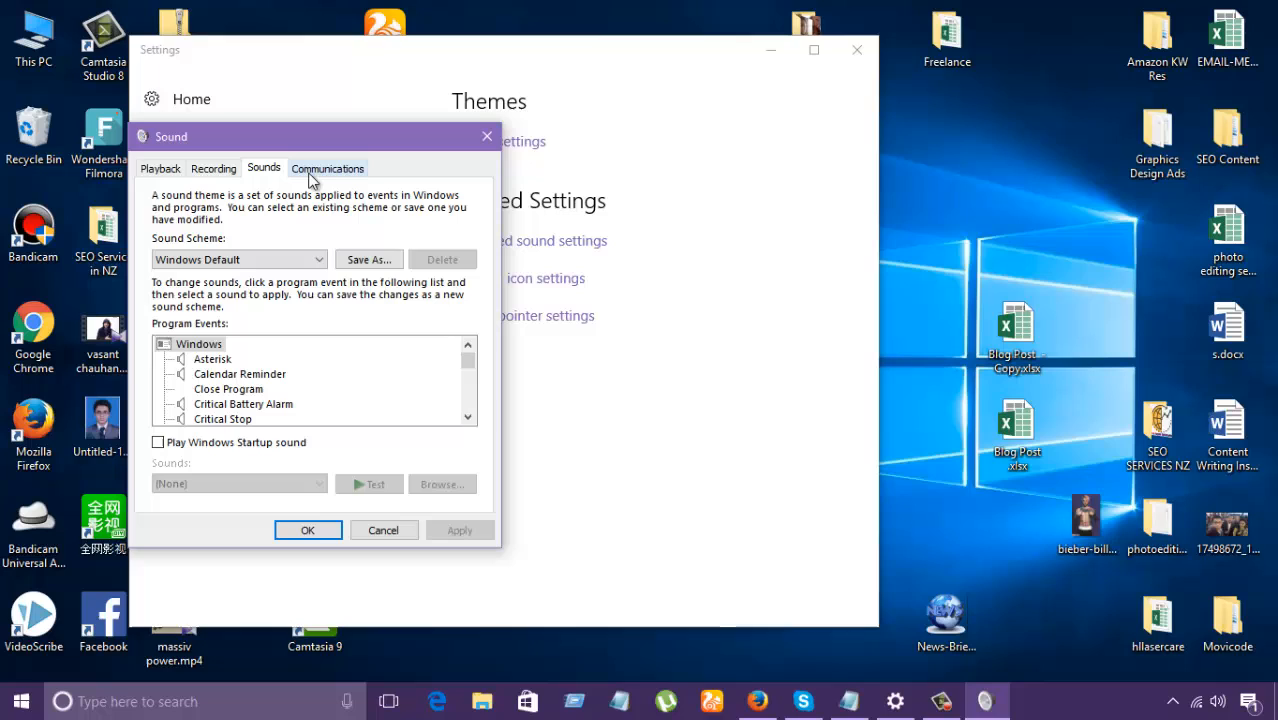
scroll("down", 3)
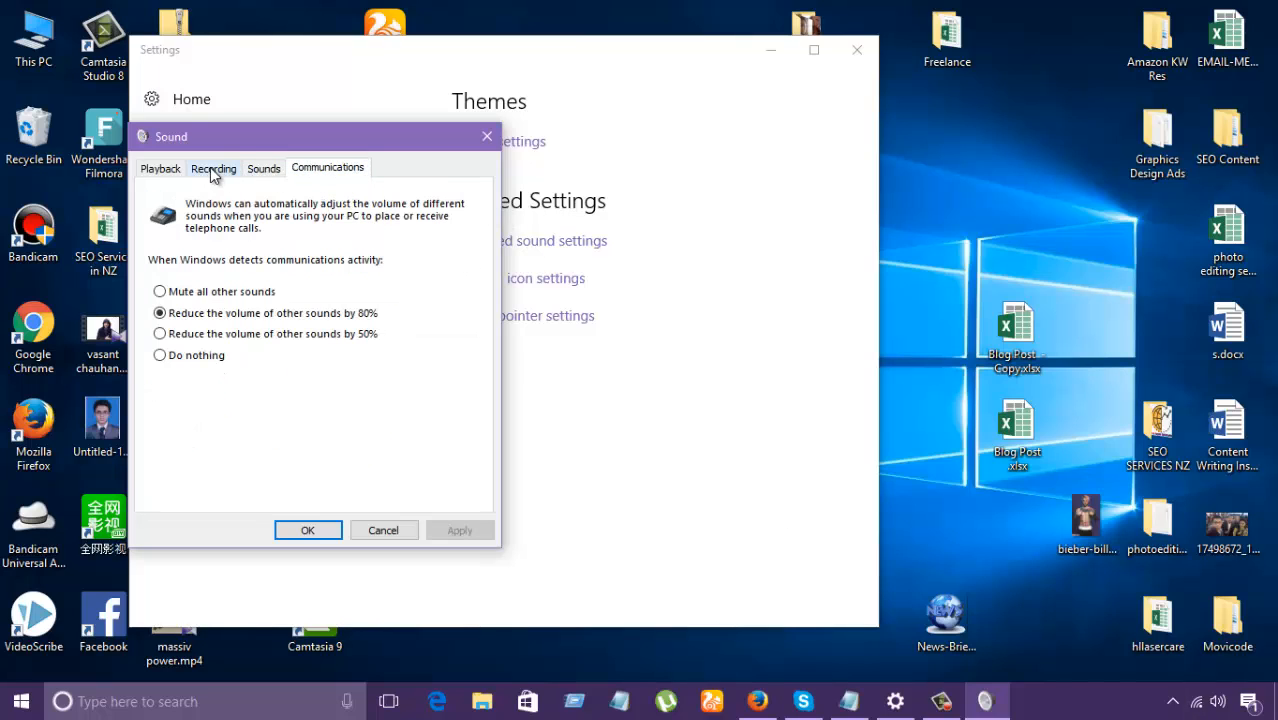
left_click(160, 168)
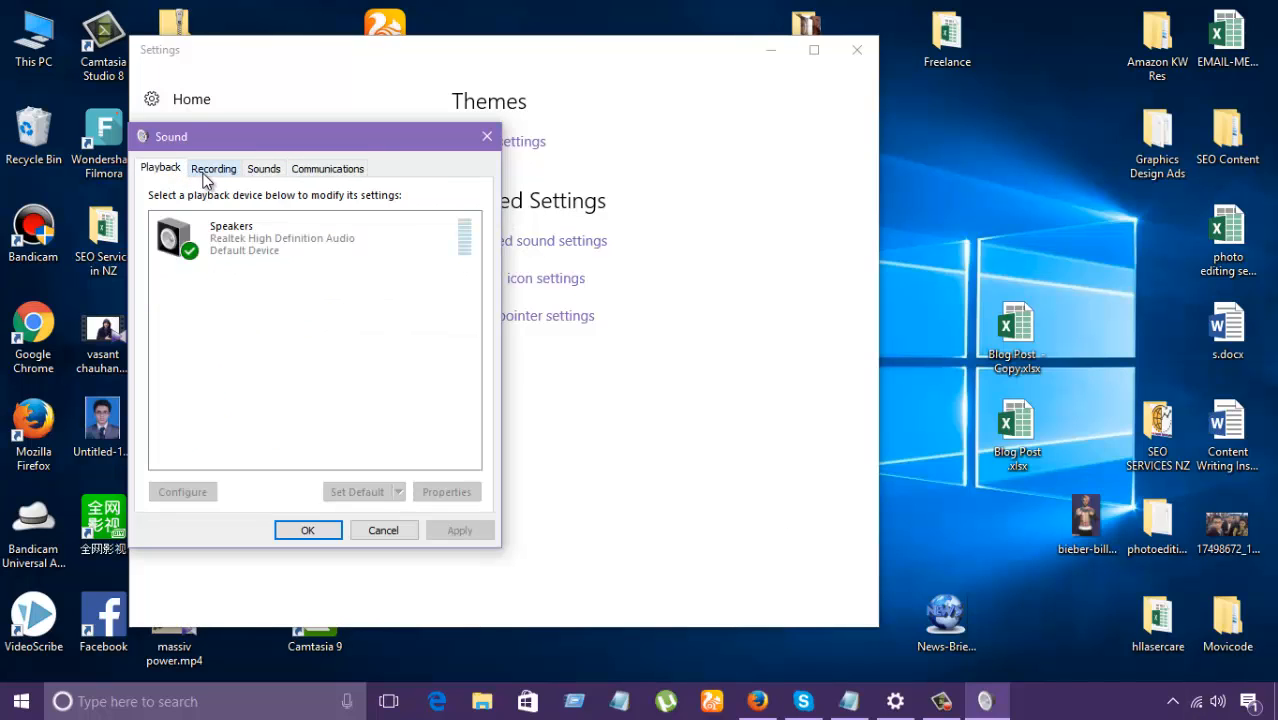
left_click(212, 168)
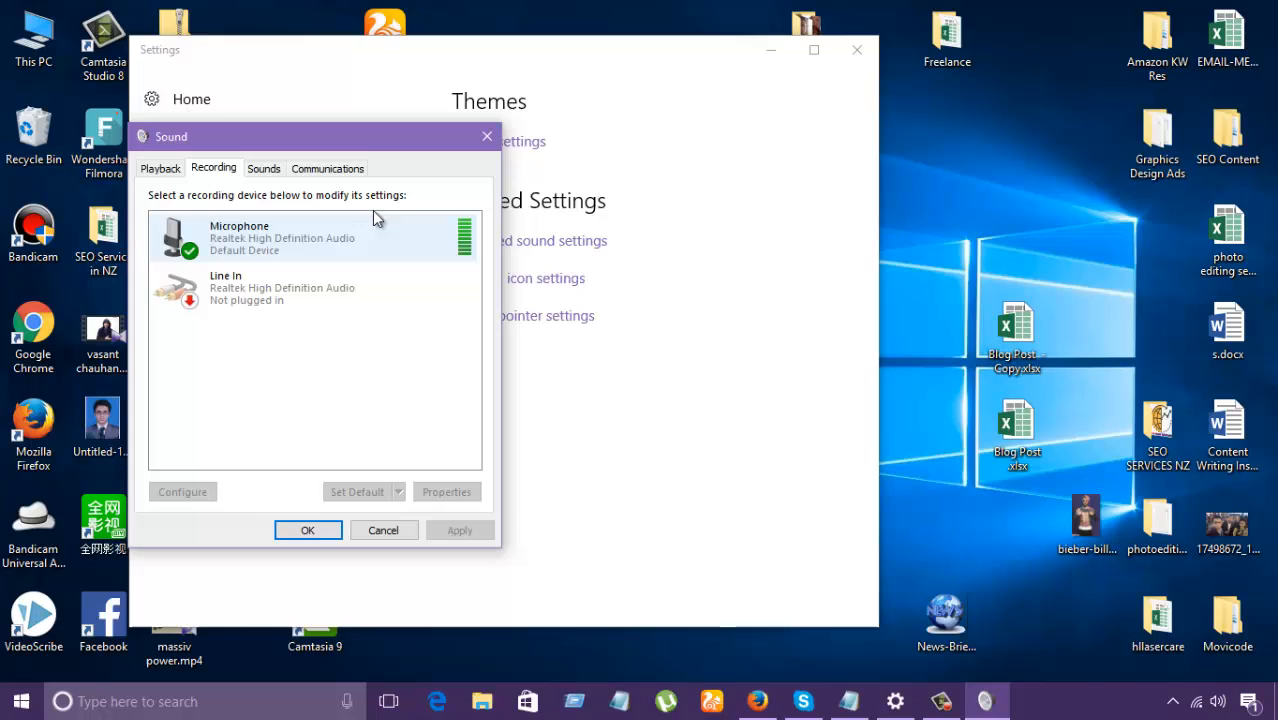
left_click(264, 168)
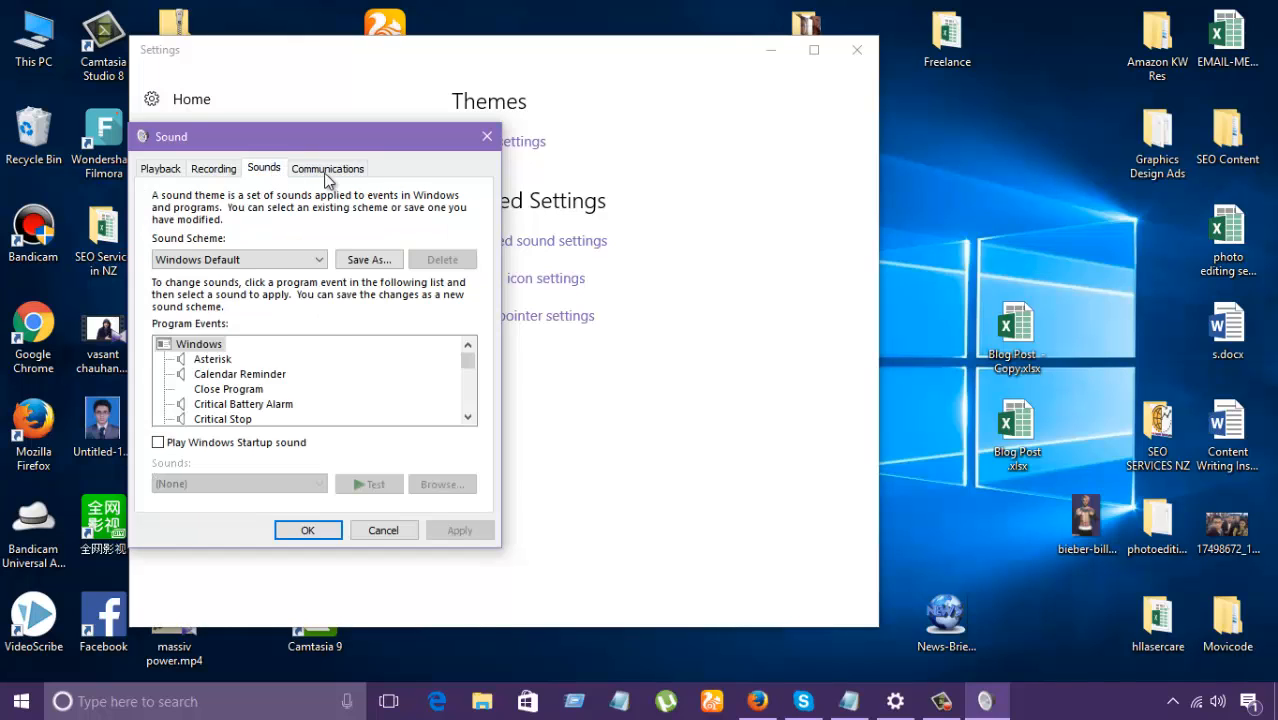
left_click(160, 168)
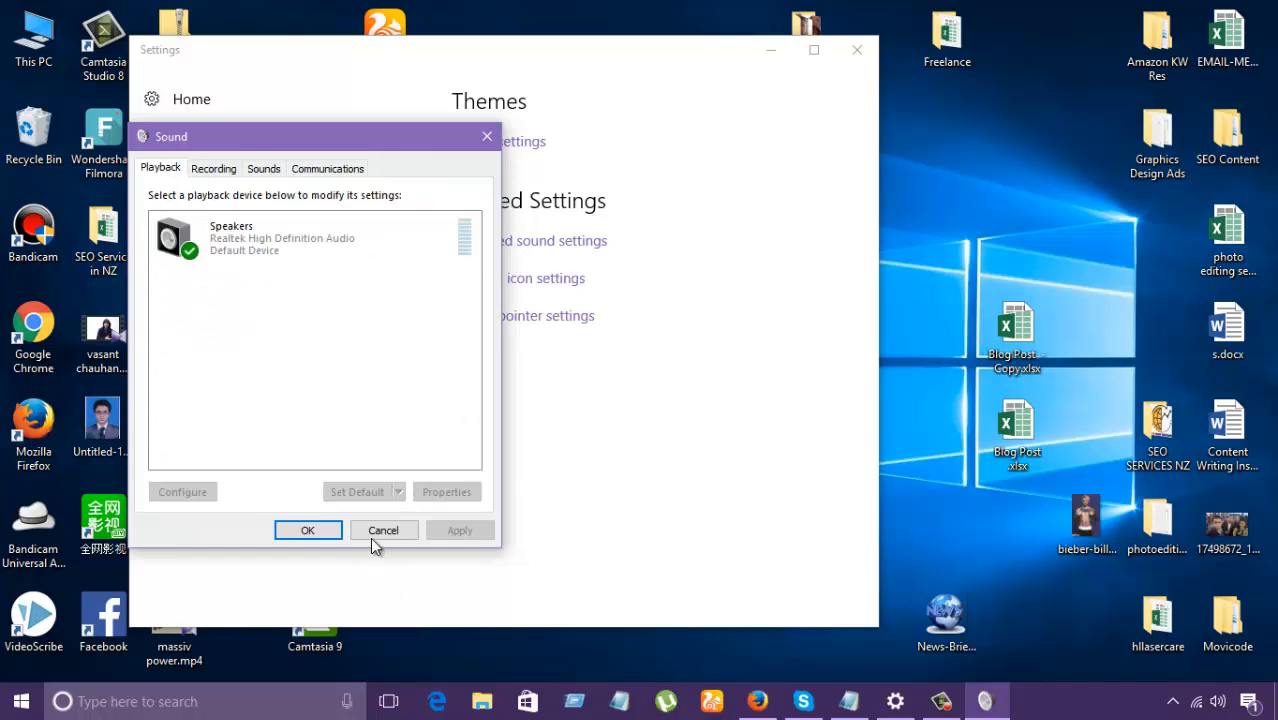